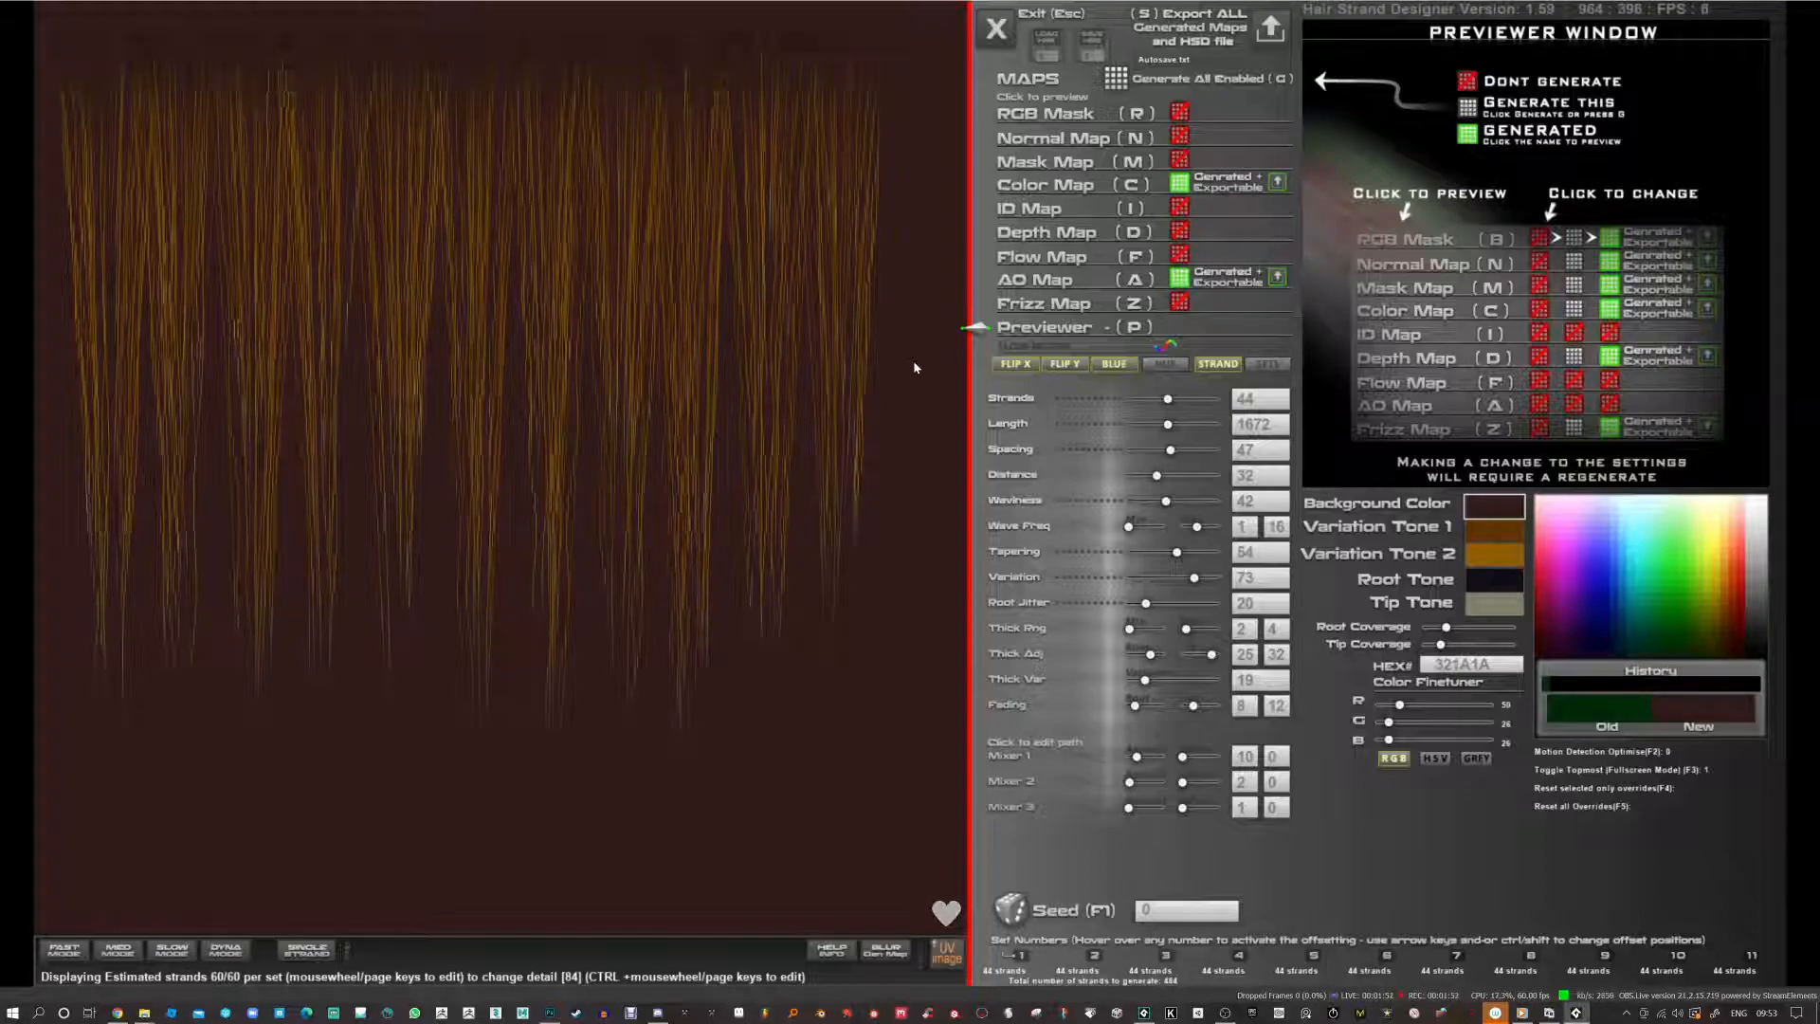
Show the generated AO map of the brown strands in greyscale in the main preview.
{"action": "left_click", "coordinate": [1033, 278]}
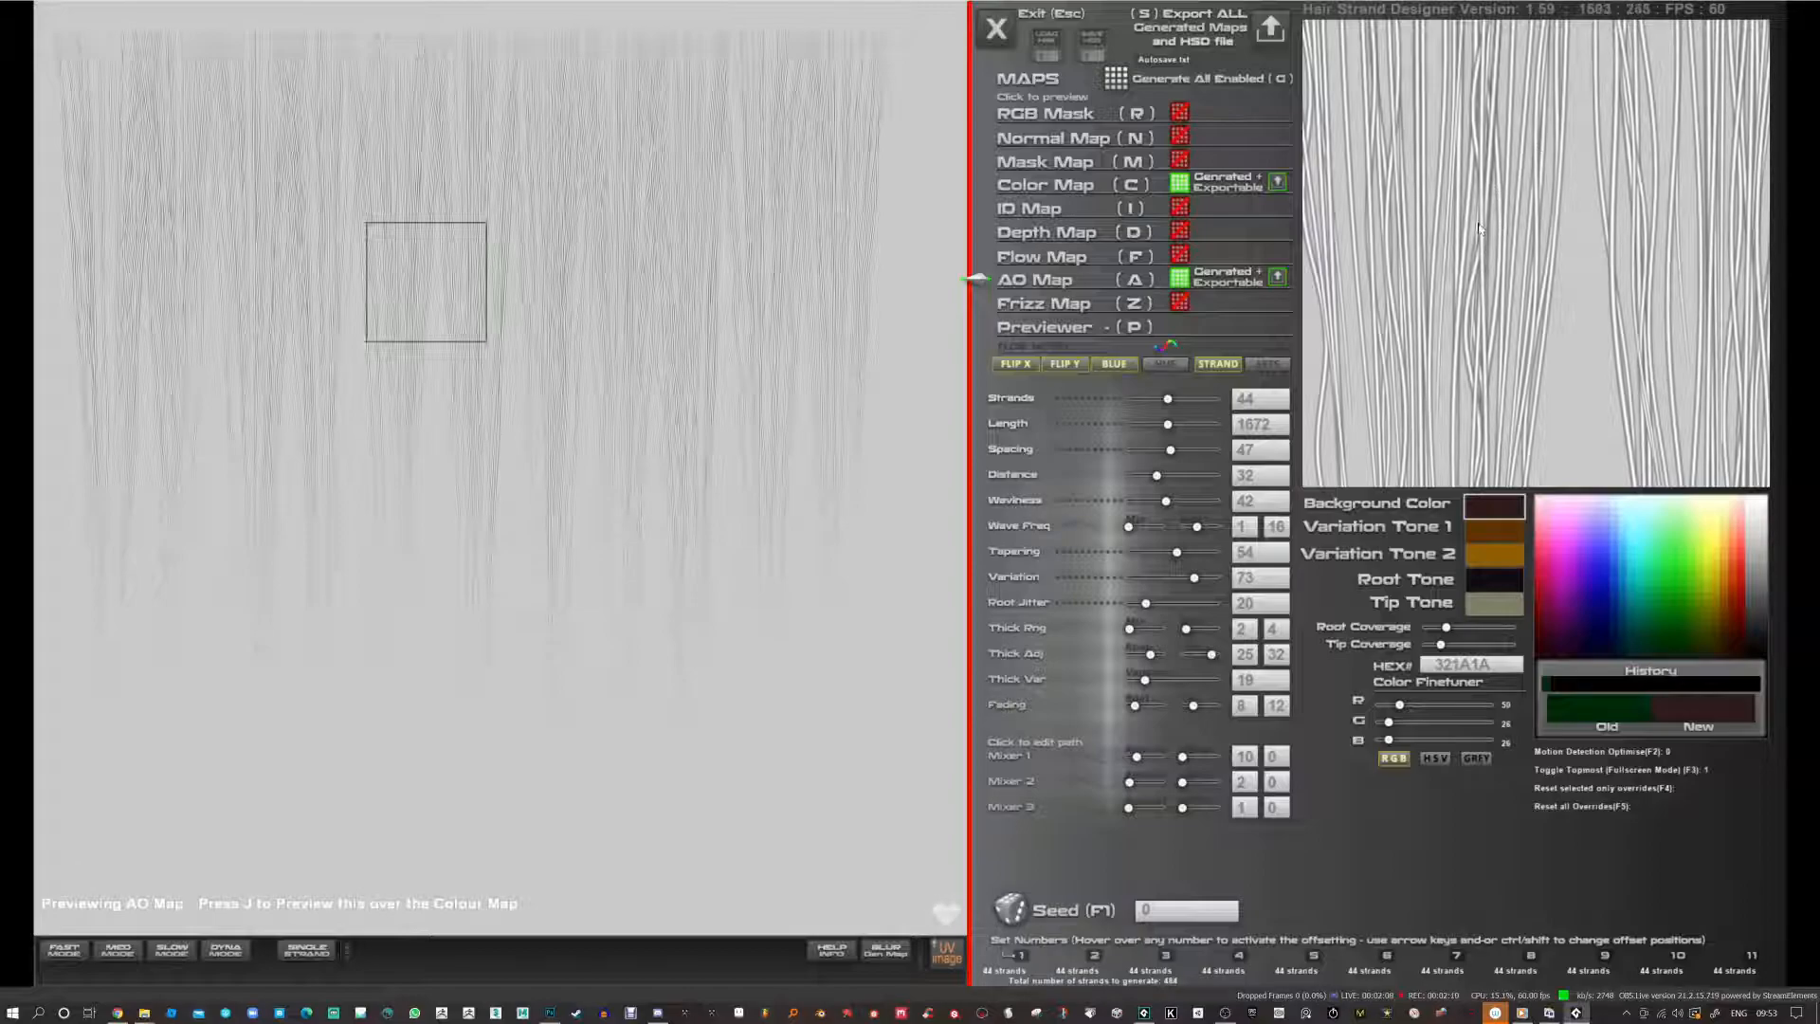
Preview the brown colour map, then the AO map multiplied over it (J).
{"action": "left_click", "coordinate": [1043, 184]}
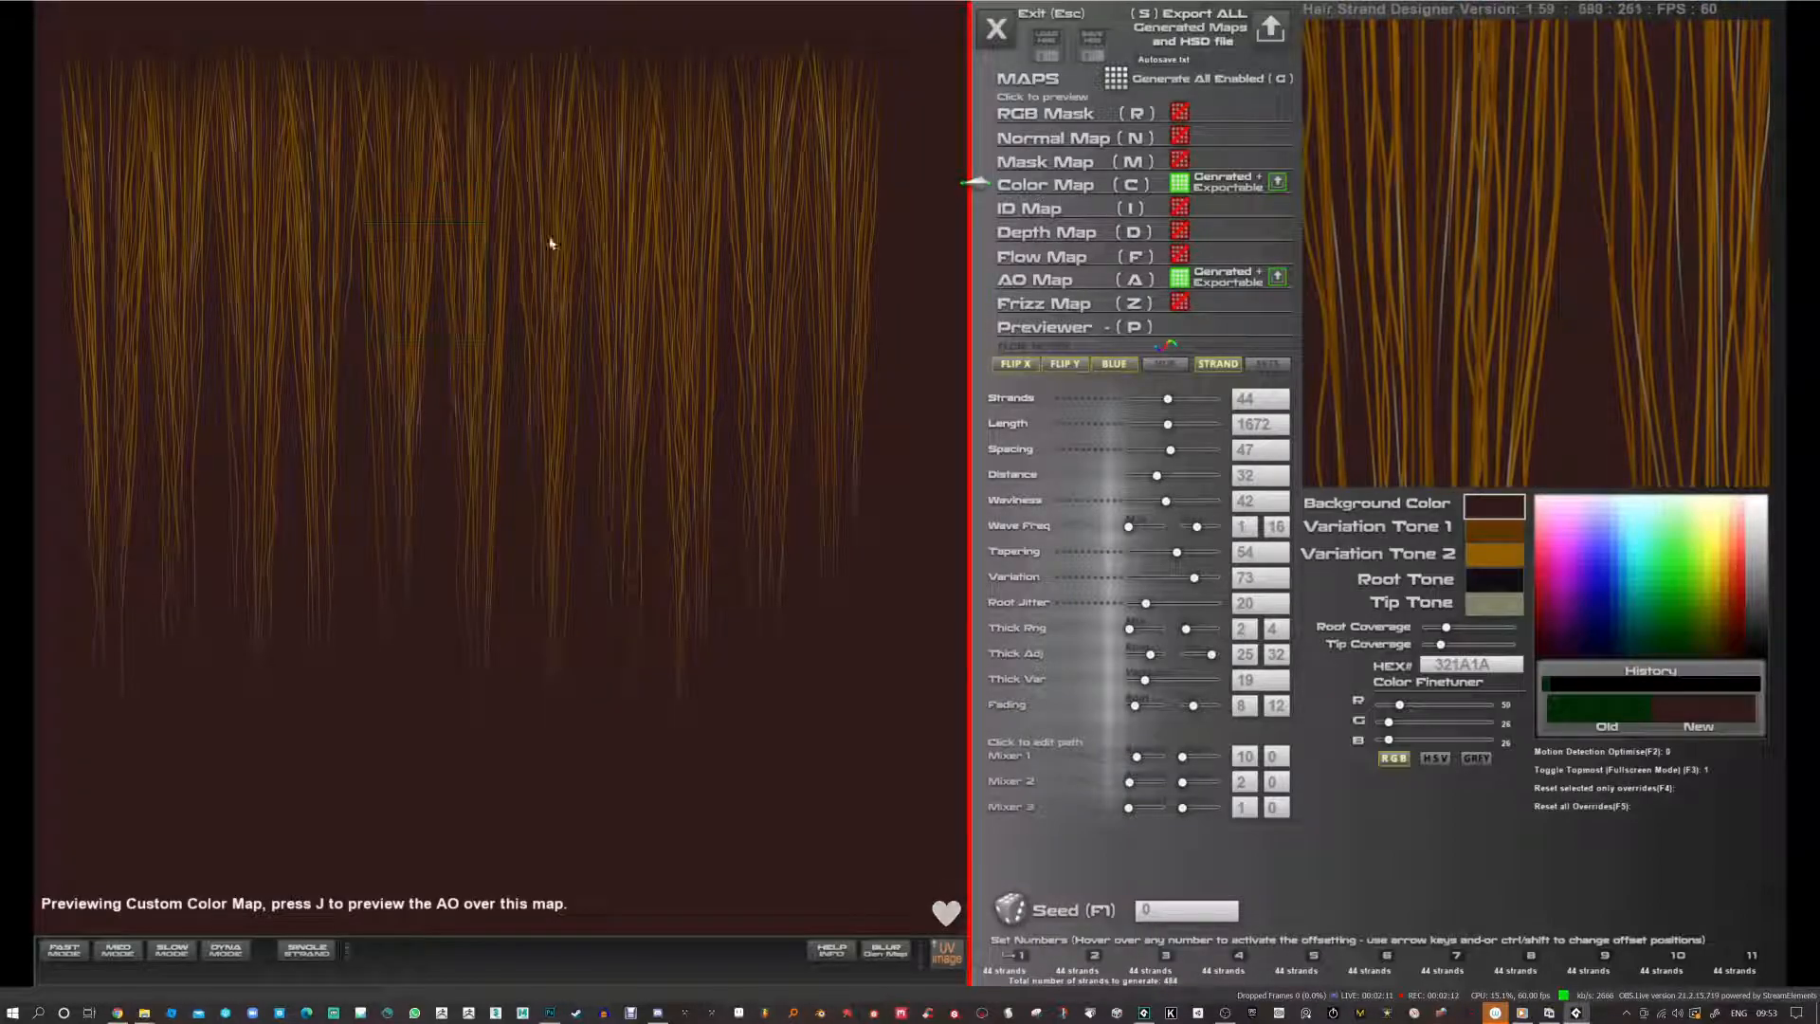
{"action": "key", "text": "j"}
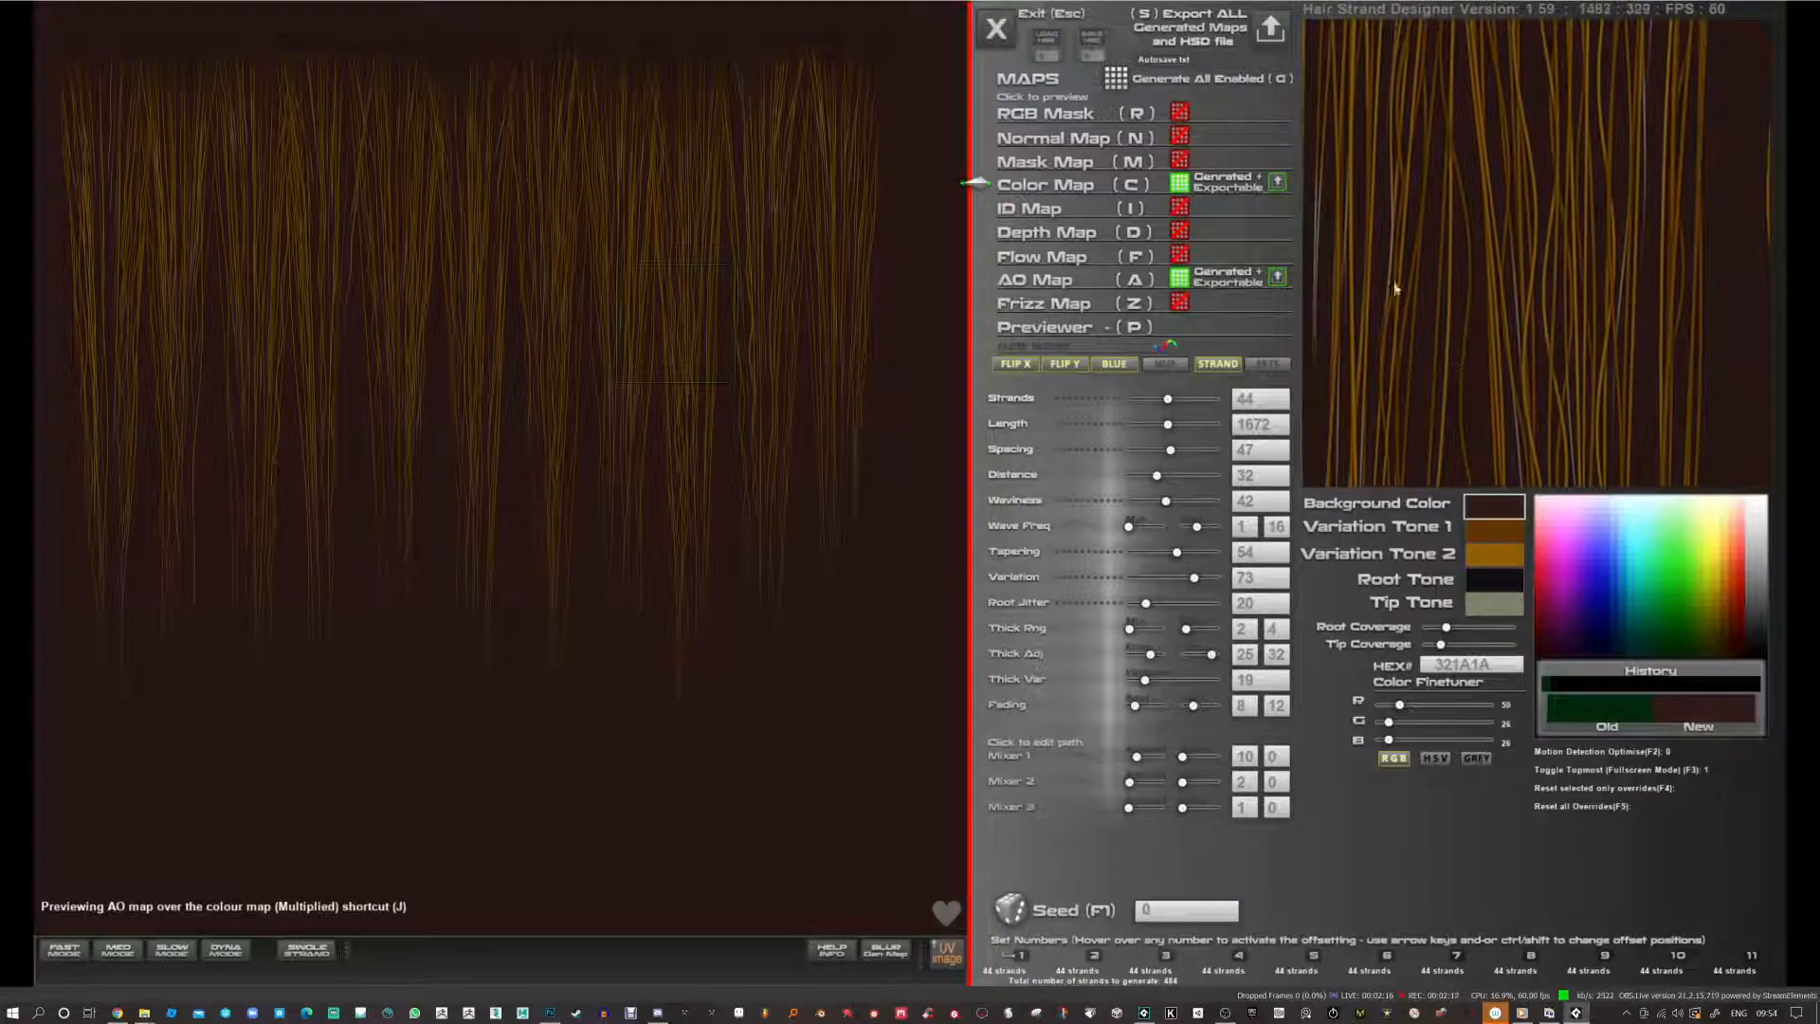
{"action": "key", "text": "j"}
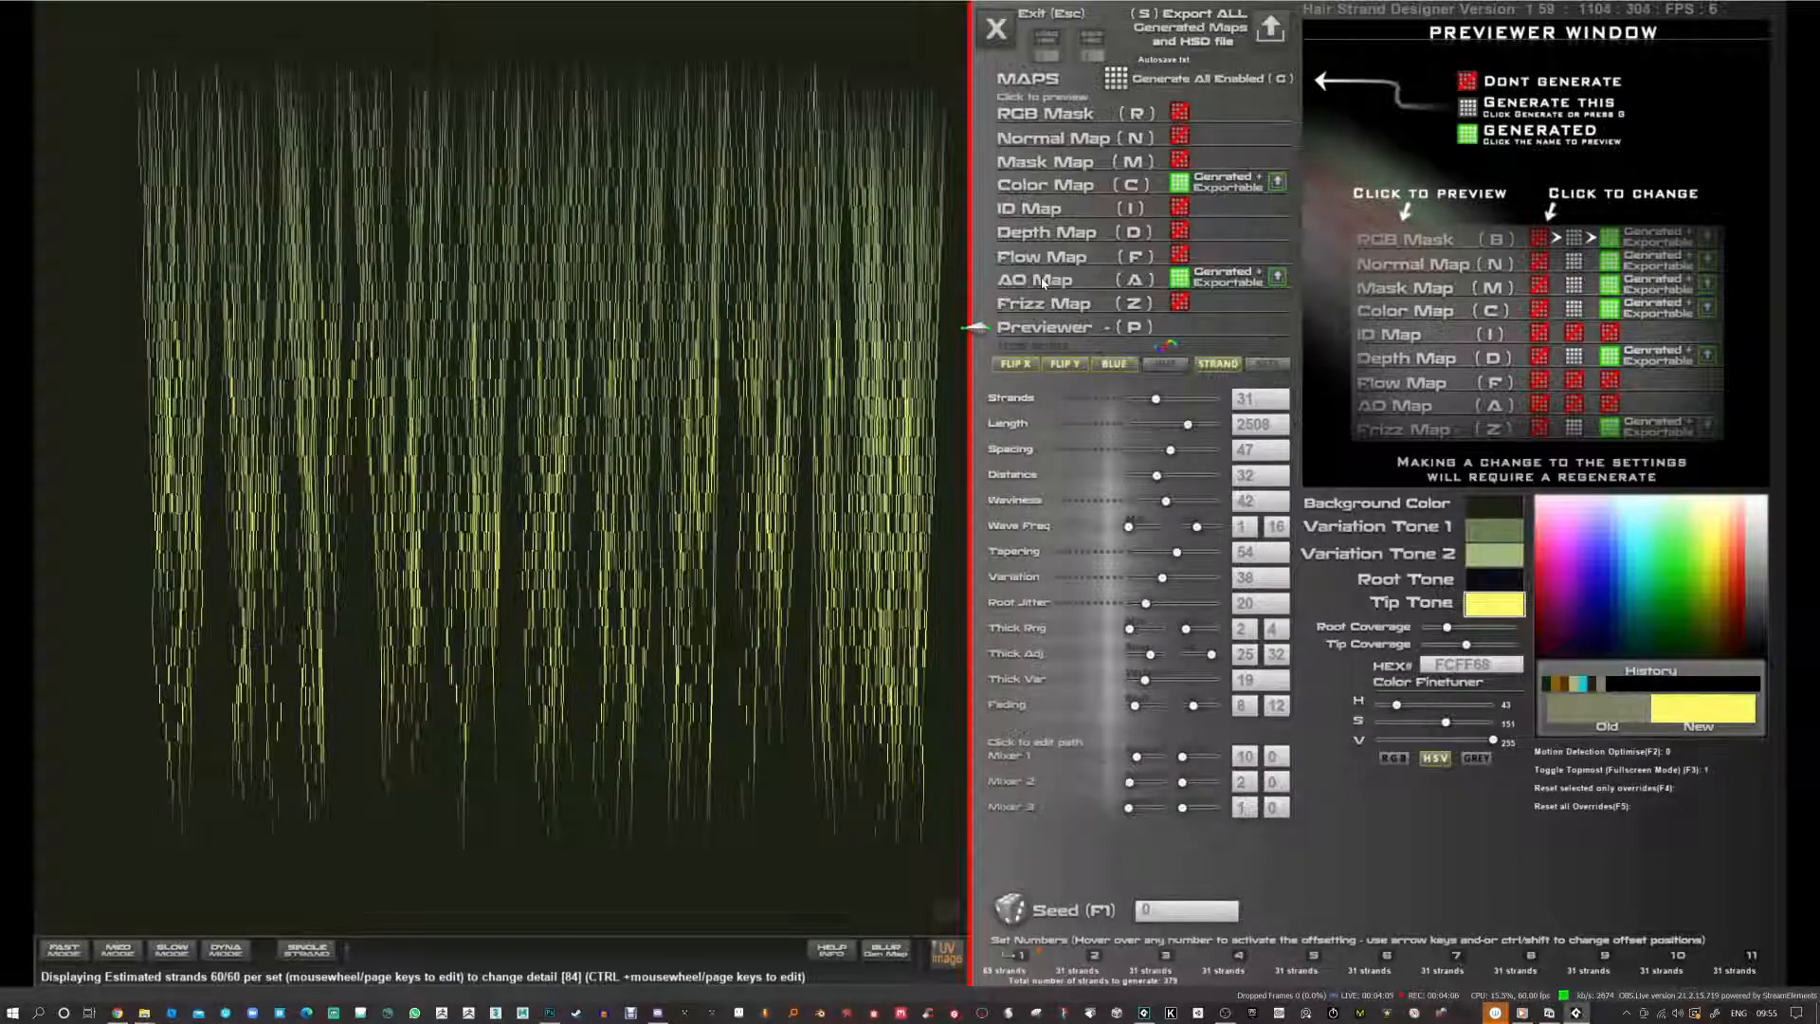
Preview the greyscale AO map of the new 31-strand, length-2508 yellow-green design.
{"action": "left_click", "coordinate": [1033, 278]}
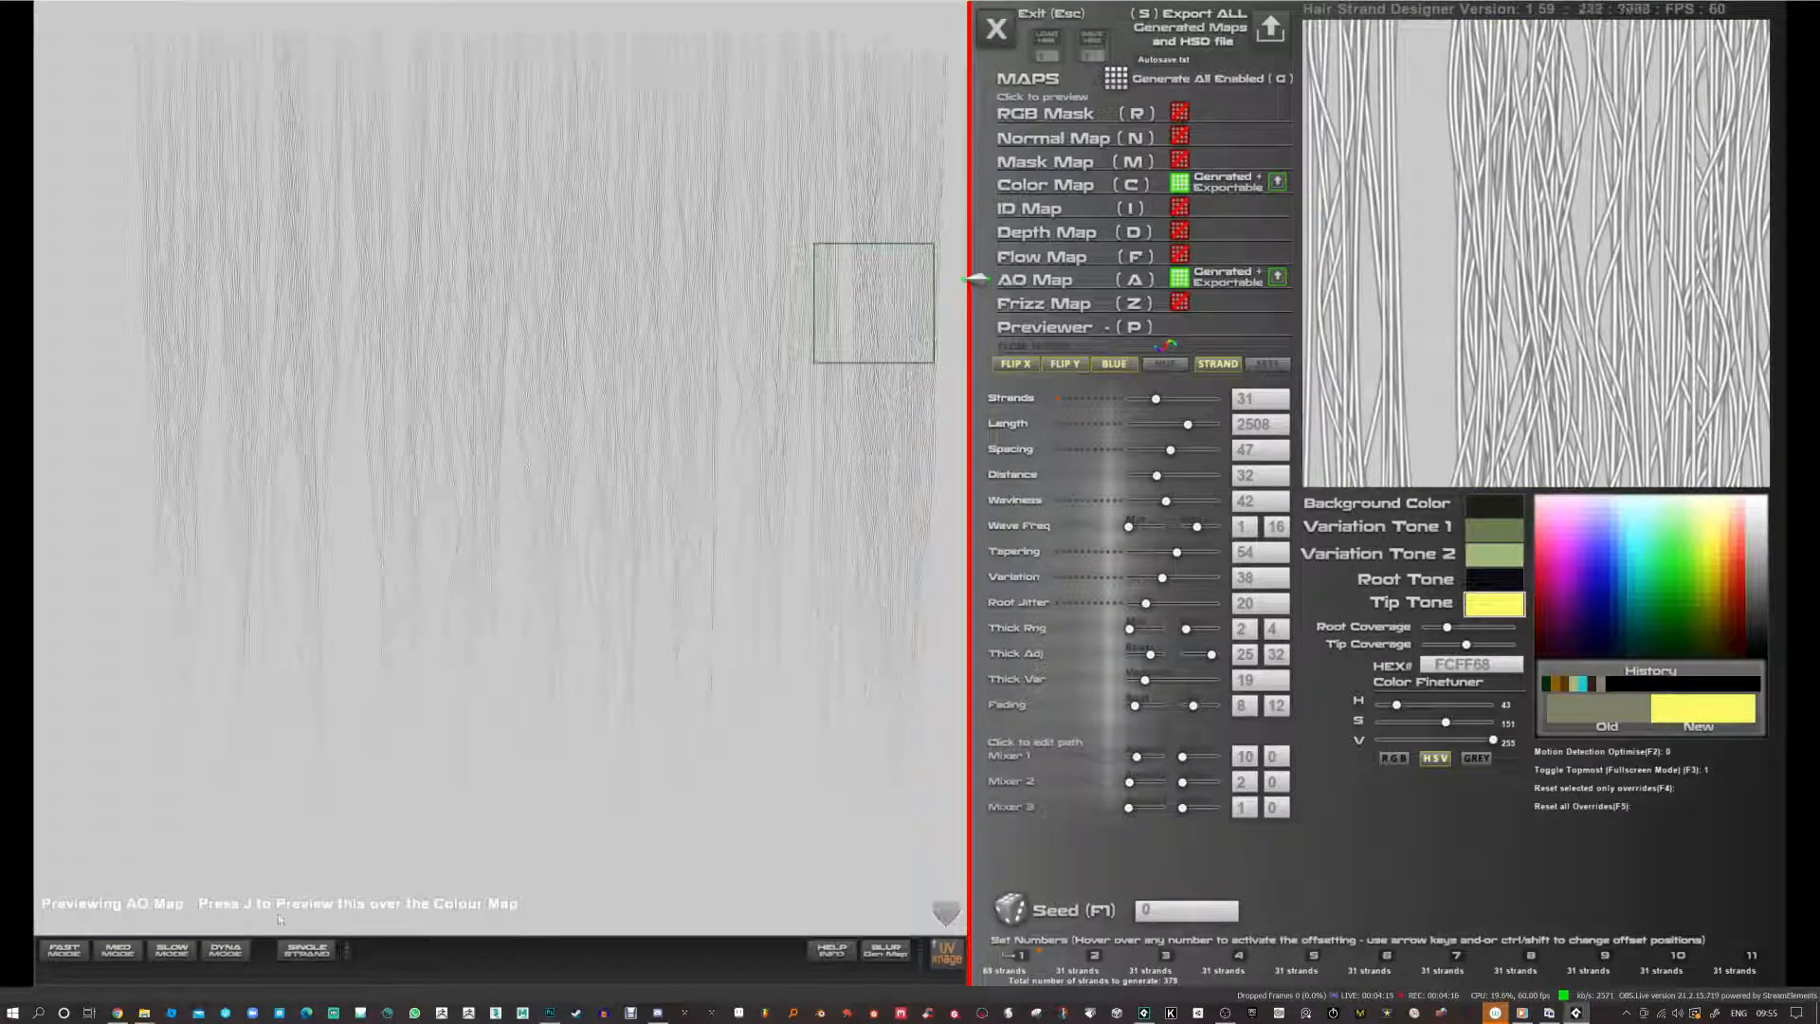
Preview the yellow-green colour map, then the AO multiplied over it for shaded depth.
{"action": "key", "text": "j"}
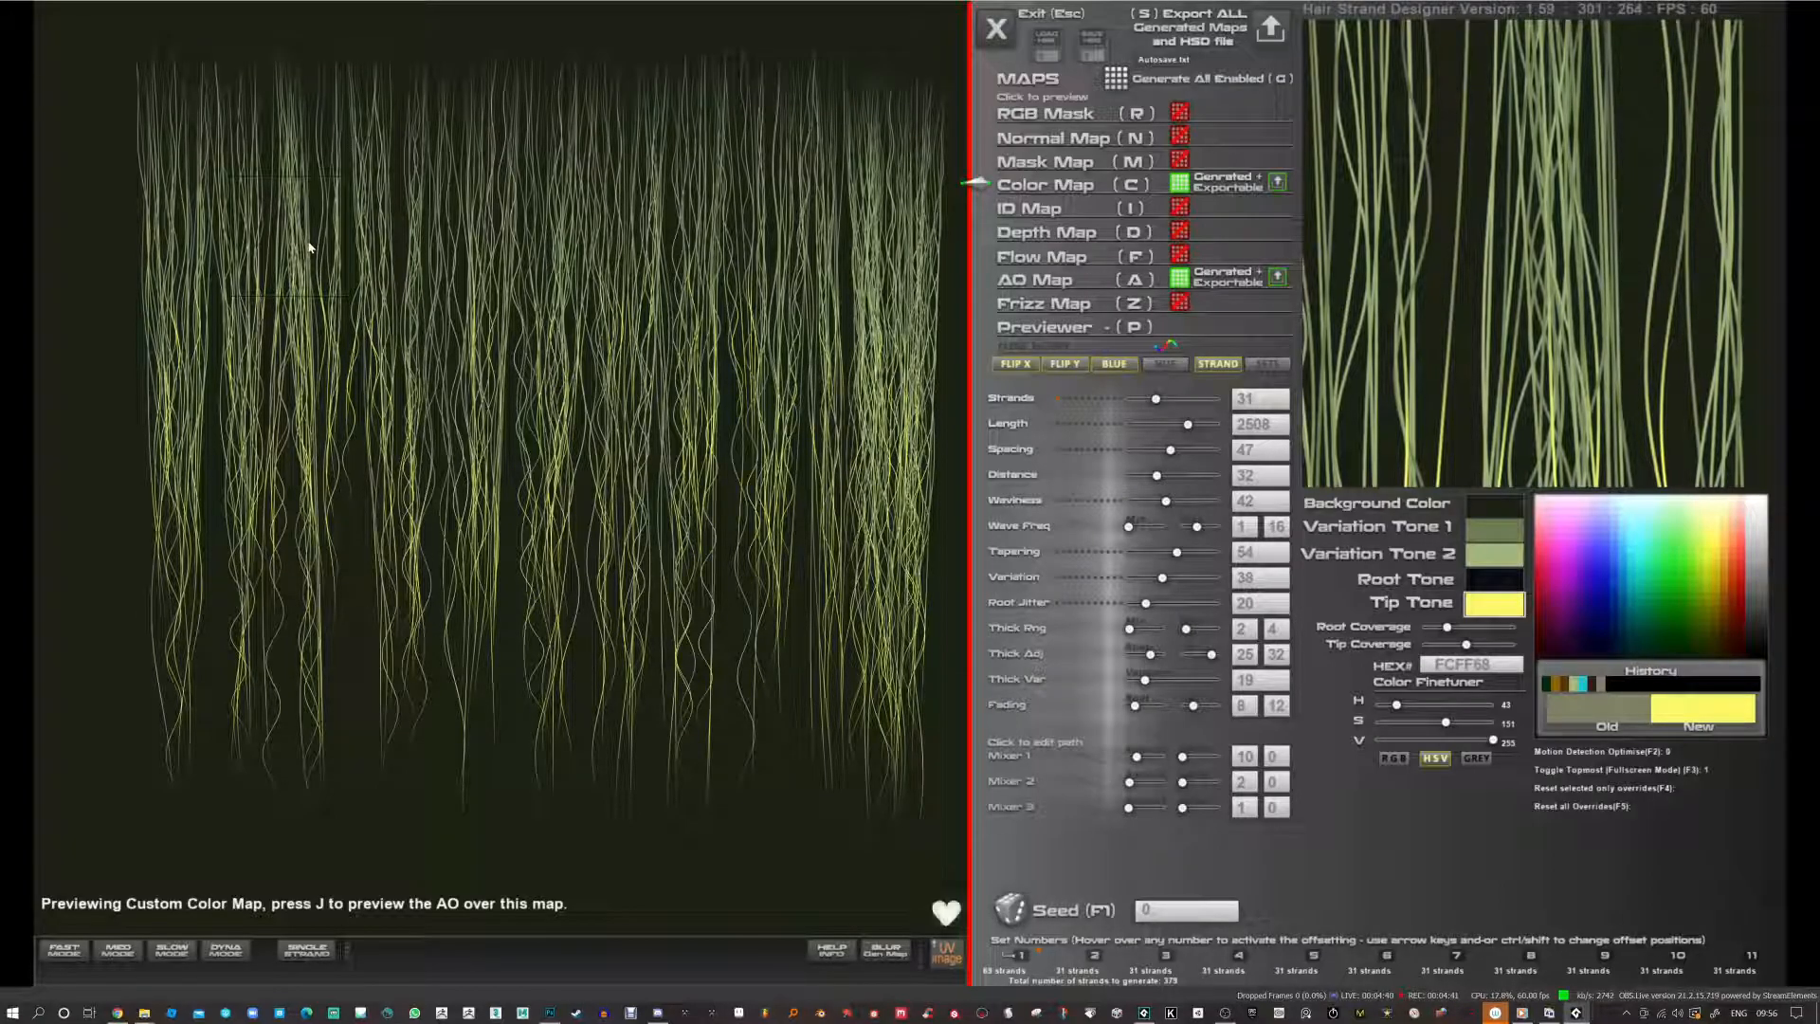
{"action": "key", "text": "j"}
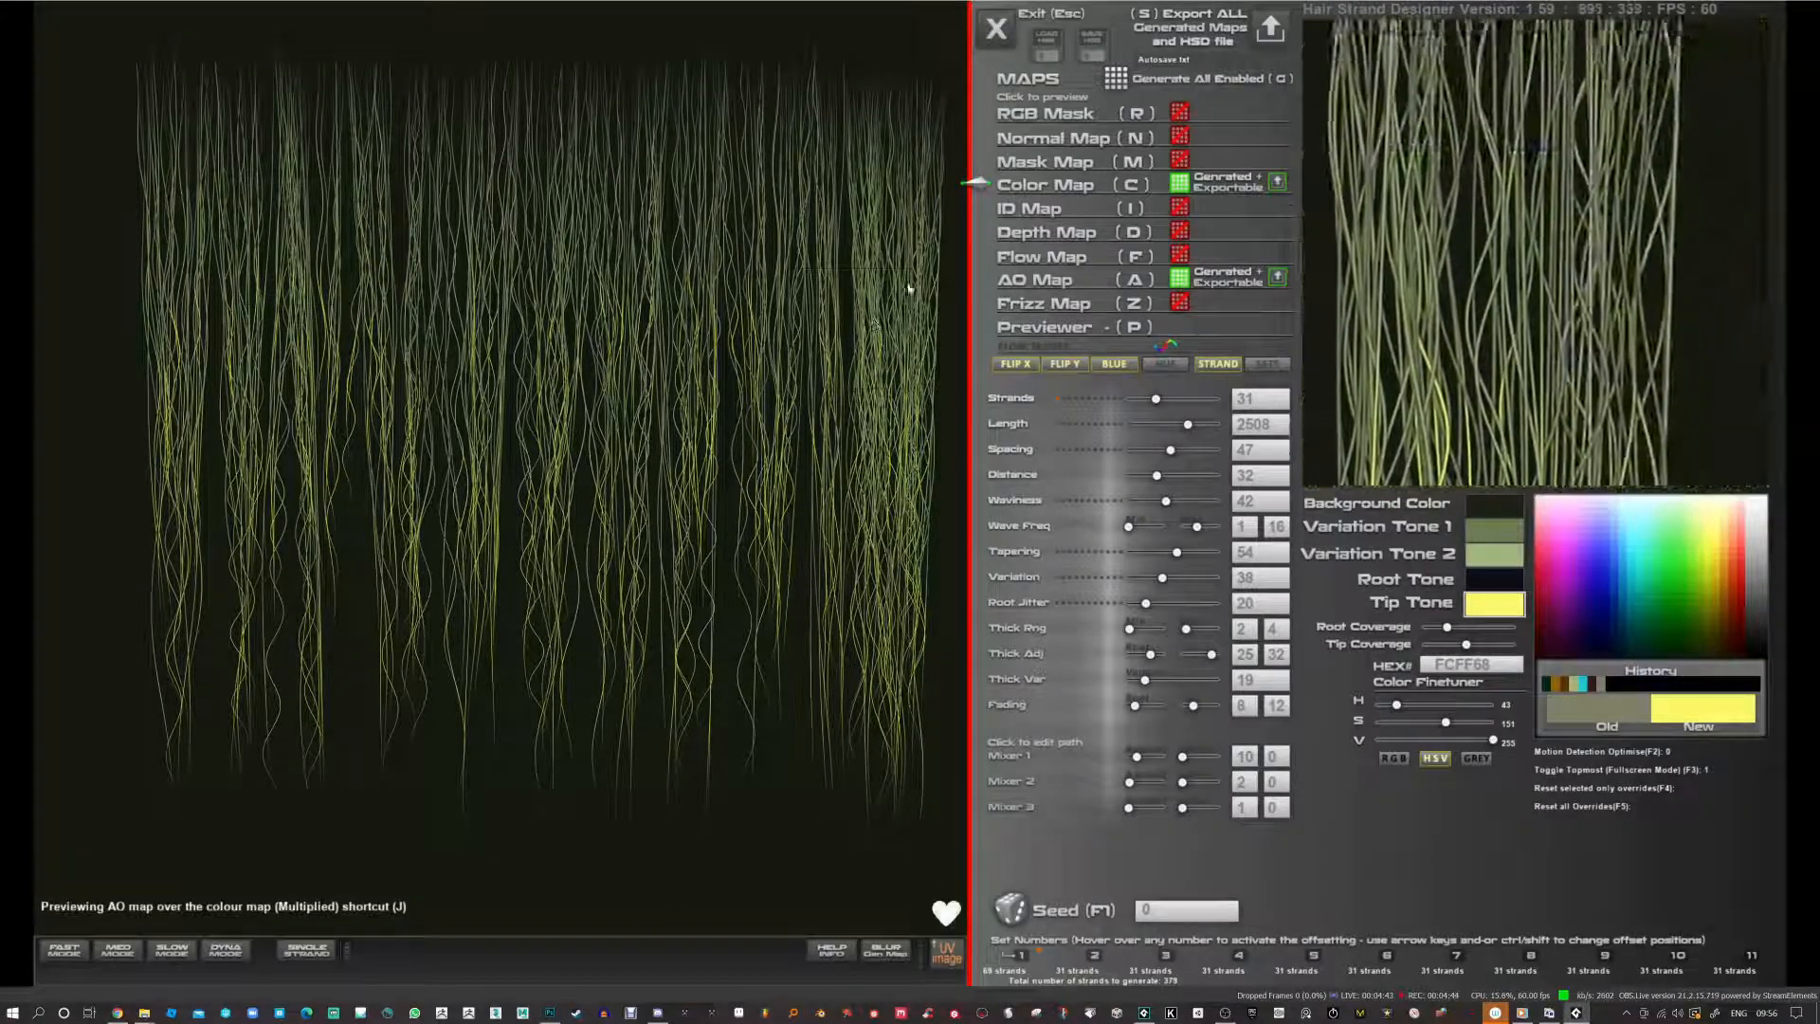